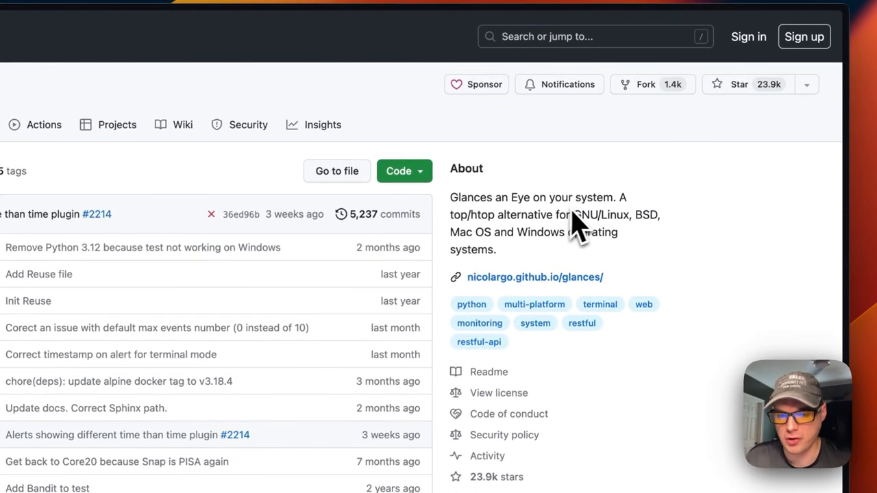
pyautogui.moveTo(486, 244)
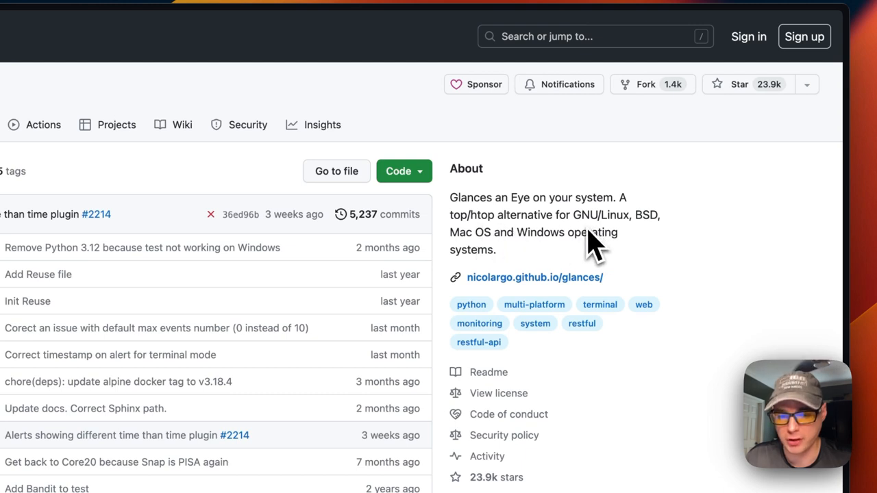
pyautogui.moveTo(657, 247)
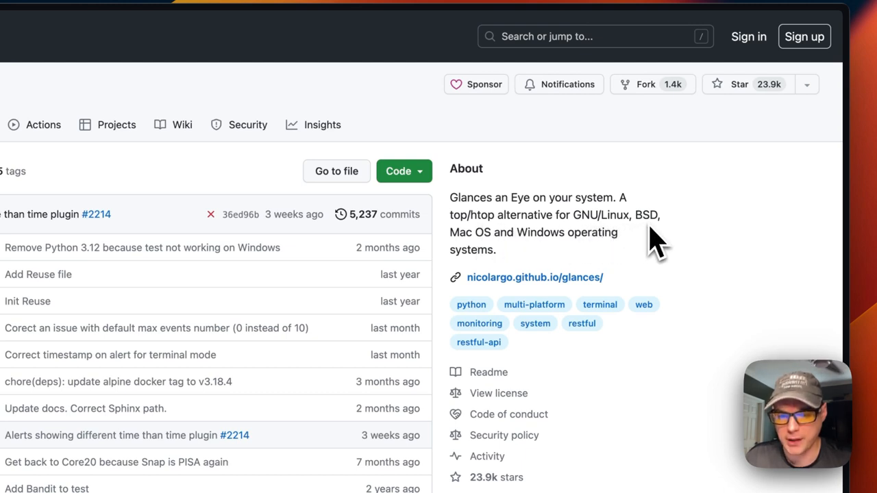
pyautogui.moveTo(524, 260)
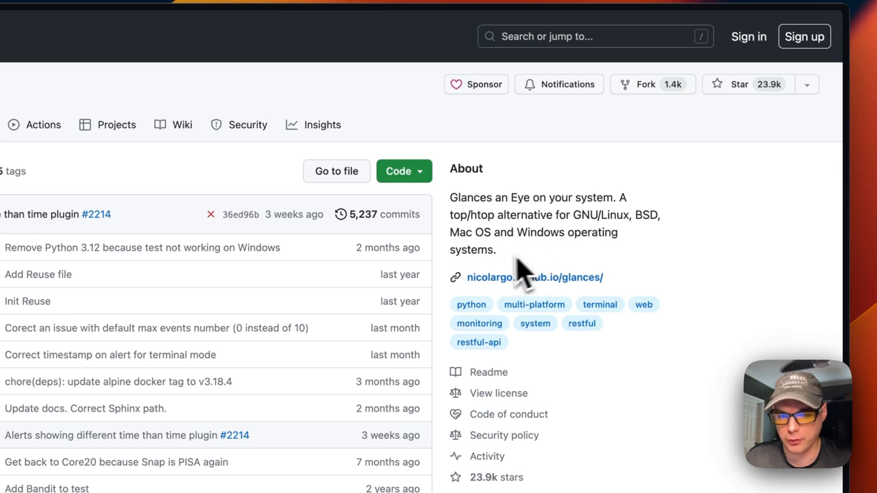
# Step: Open docker-compose.yml inside the how-to-install-glances-on-dockge folder of the video-assets repo
pyautogui.scroll(-3)
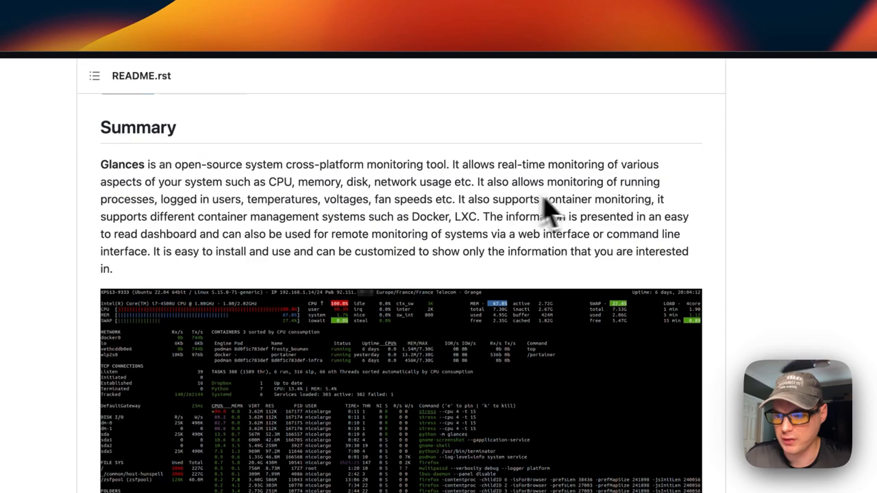
pyautogui.scroll(-3)
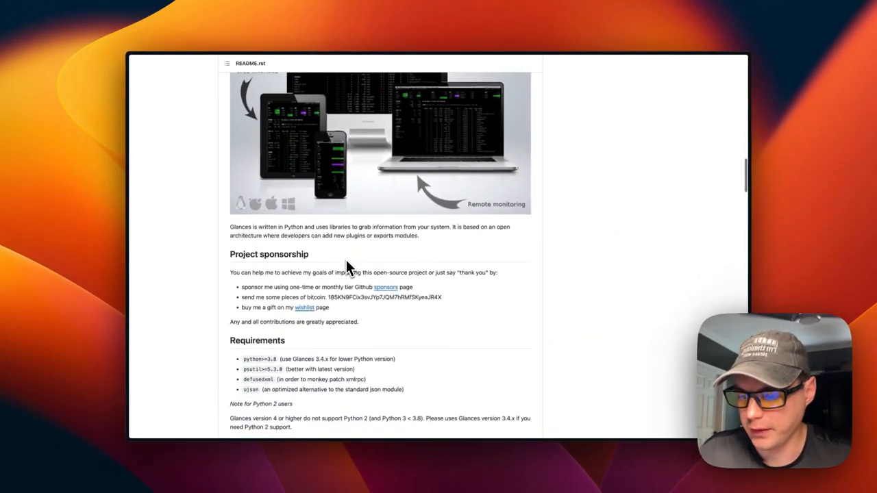
pyautogui.scroll(-3)
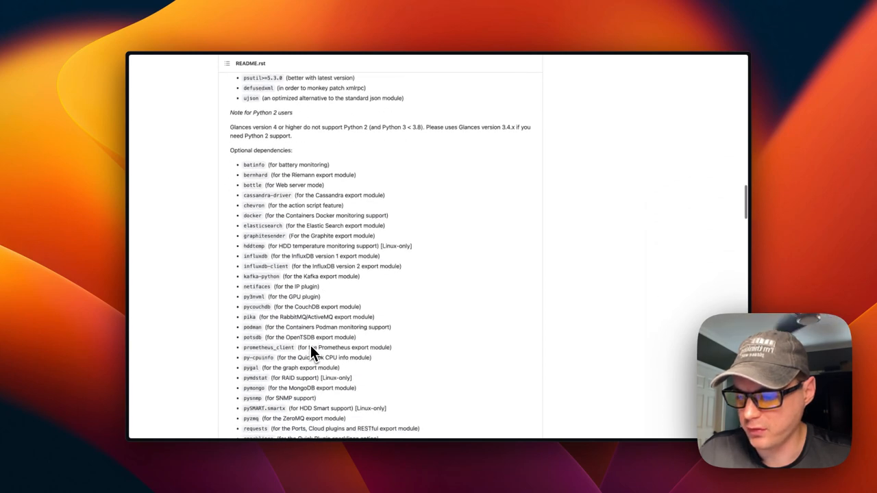
pyautogui.scroll(-3)
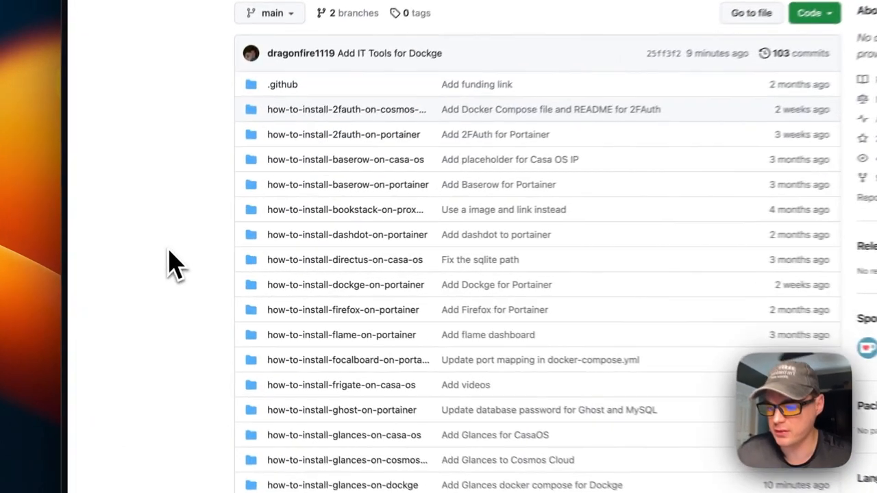
pyautogui.scroll(-3)
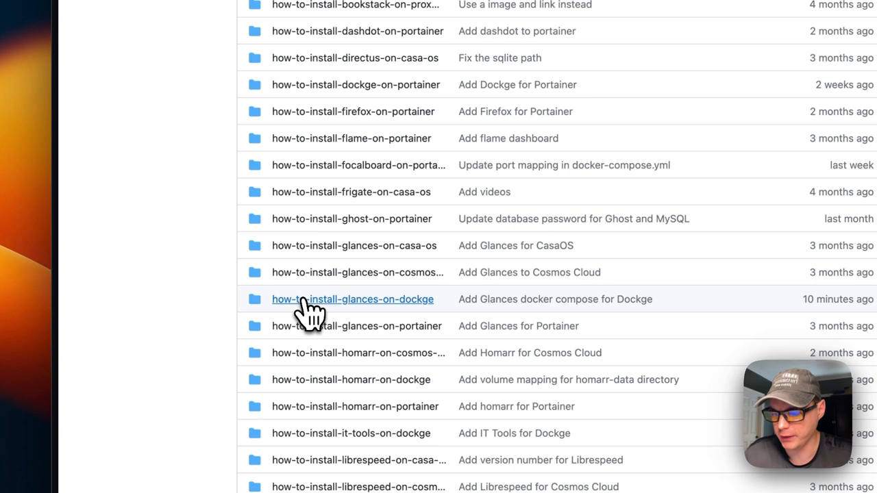
pyautogui.click(352, 299)
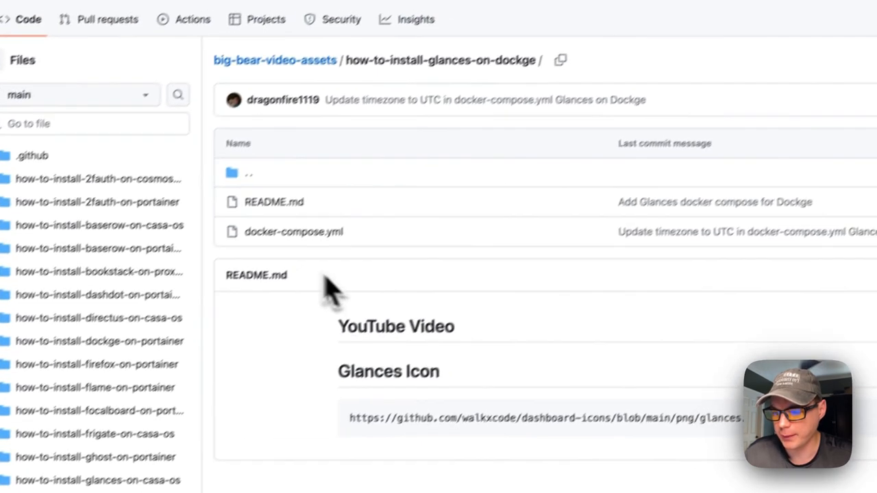
pyautogui.click(293, 232)
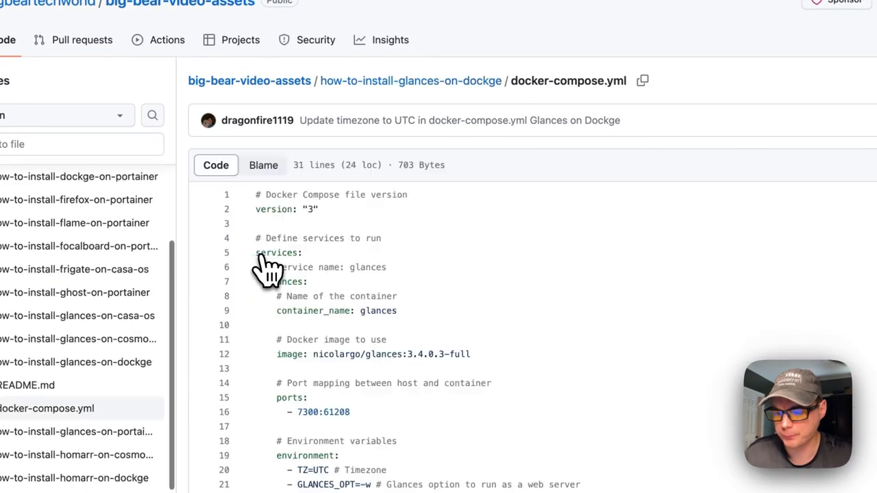
# Step: Highlight the services keyword and the Glances image version tag while reading the compose file
pyautogui.scroll(-3)
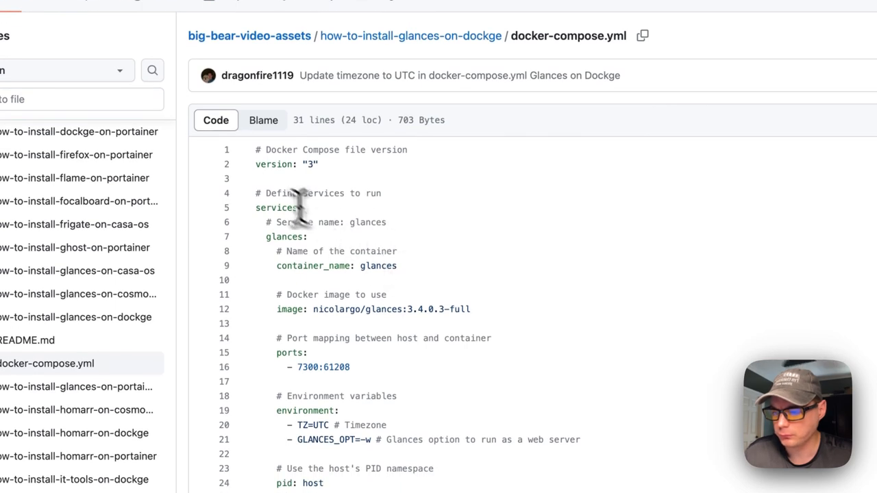
pyautogui.doubleClick(274, 164)
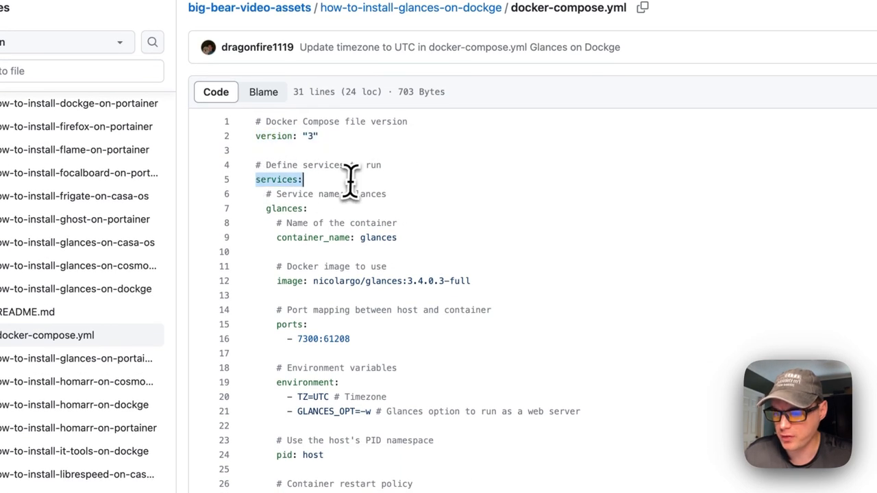
pyautogui.moveTo(272, 212)
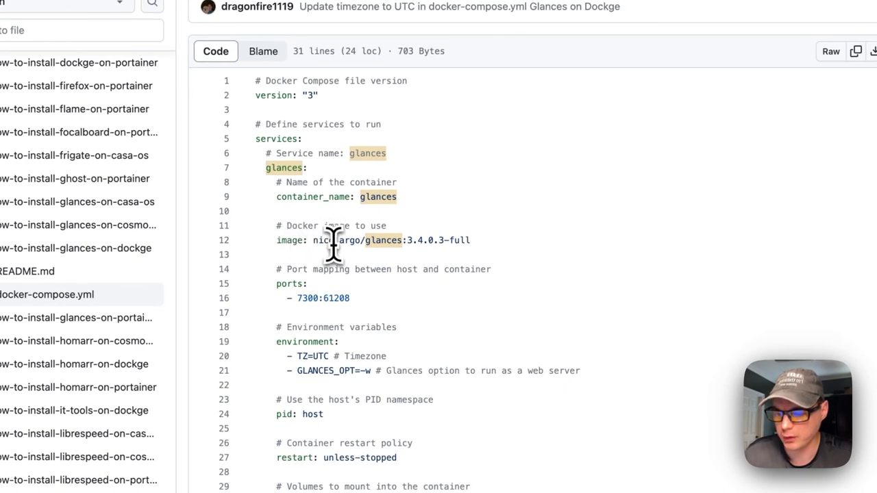
pyautogui.doubleClick(331, 240)
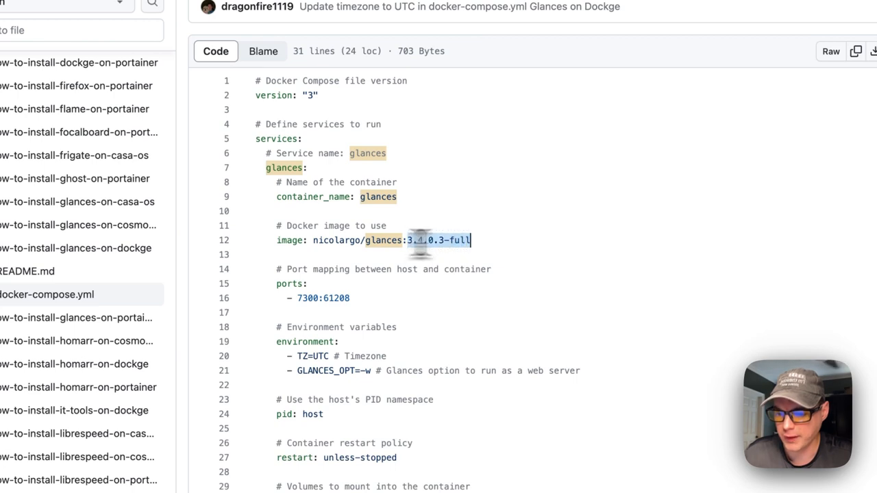
pyautogui.scroll(-3)
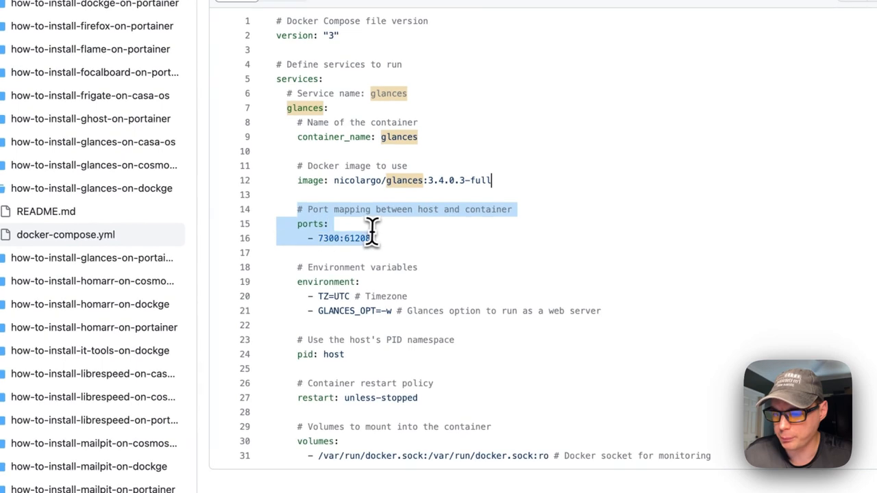
pyautogui.moveTo(329, 239)
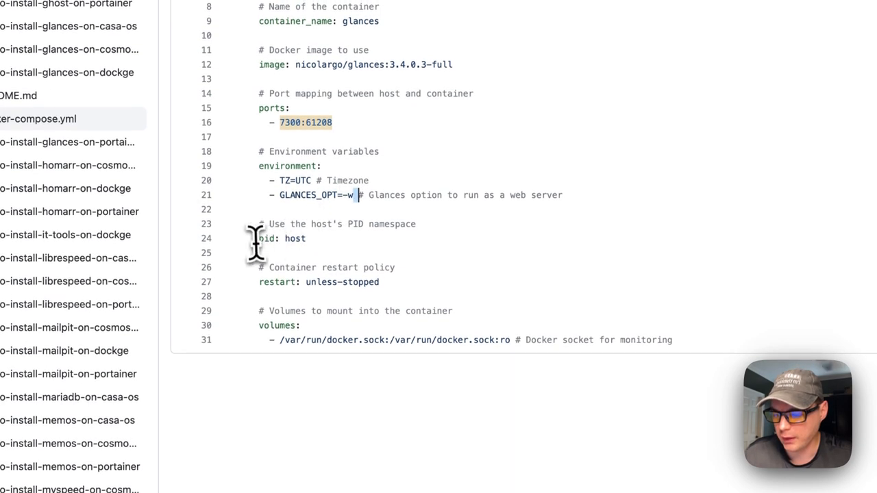
pyautogui.doubleClick(295, 239)
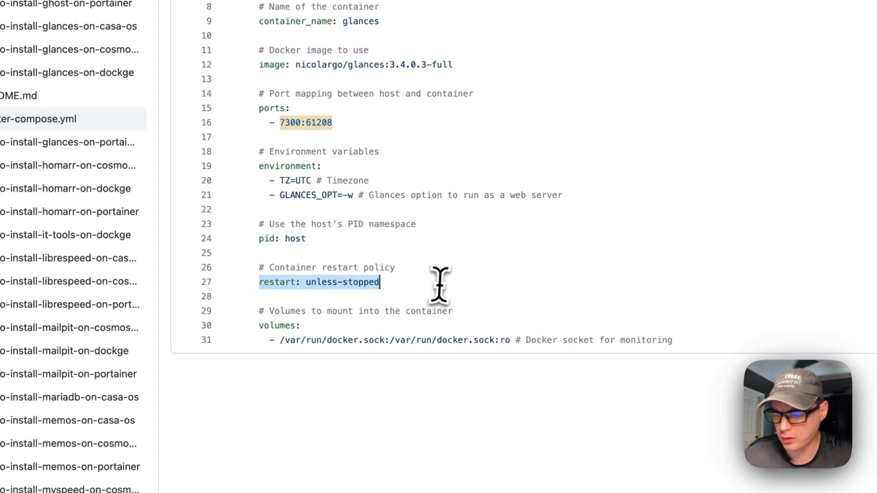
pyautogui.moveTo(312, 291)
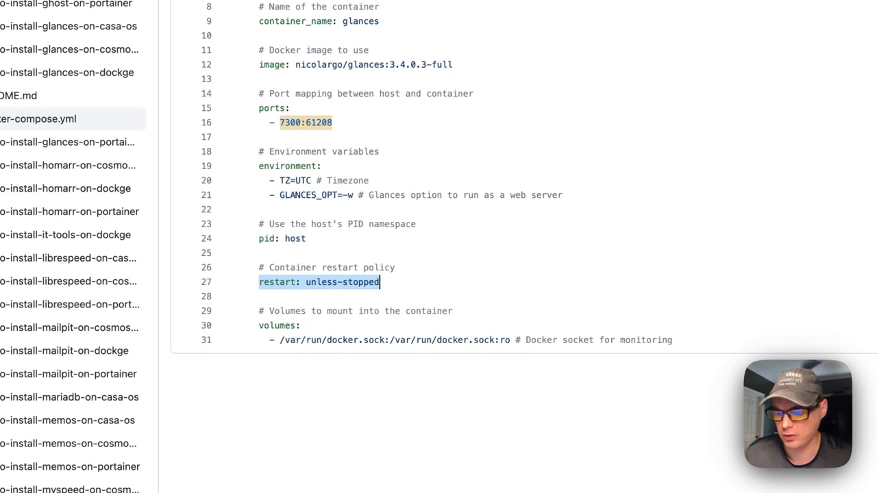
pyautogui.scroll(-3)
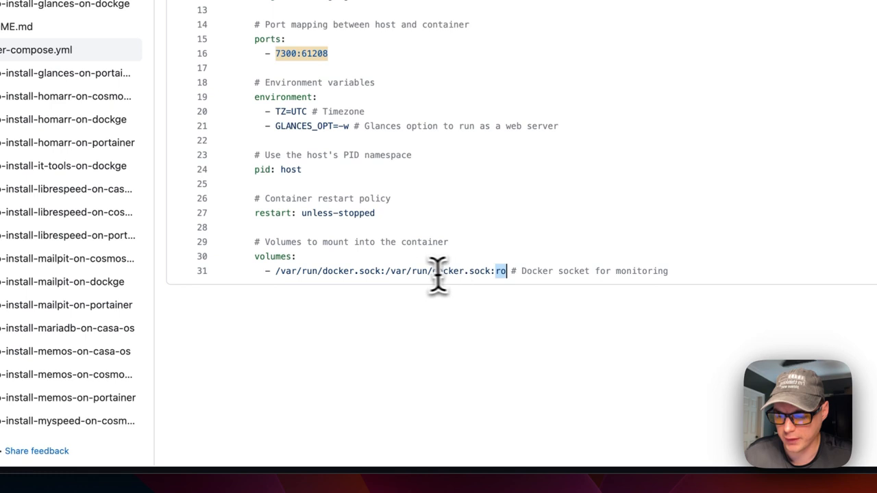
pyautogui.moveTo(317, 274)
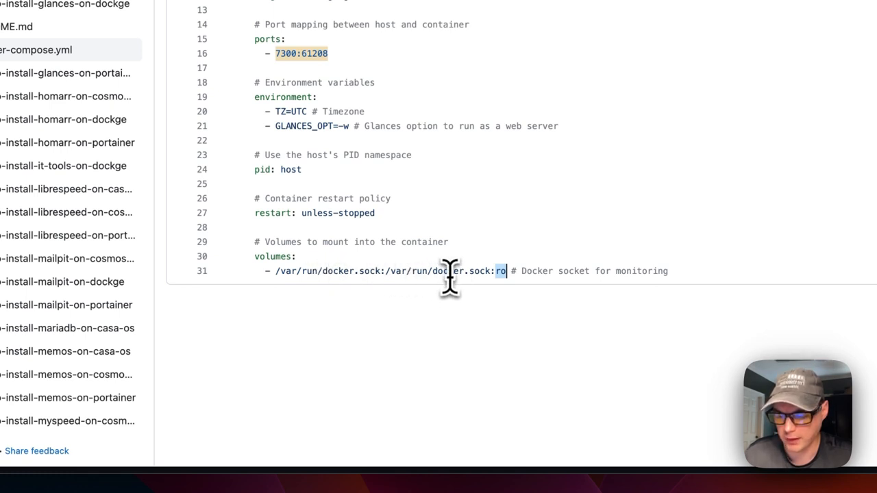
pyautogui.moveTo(450, 272)
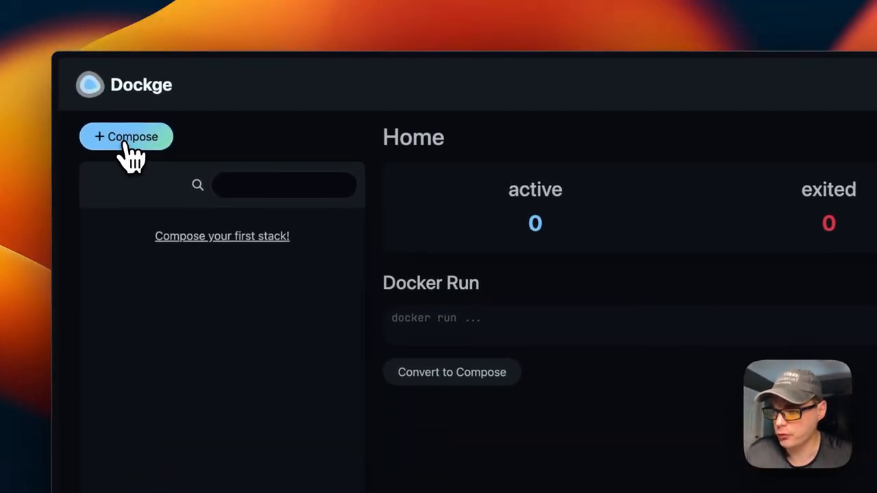
# Step: Create a new stack named glances-stack and paste the Glances compose YAML into its editor
pyautogui.click(126, 137)
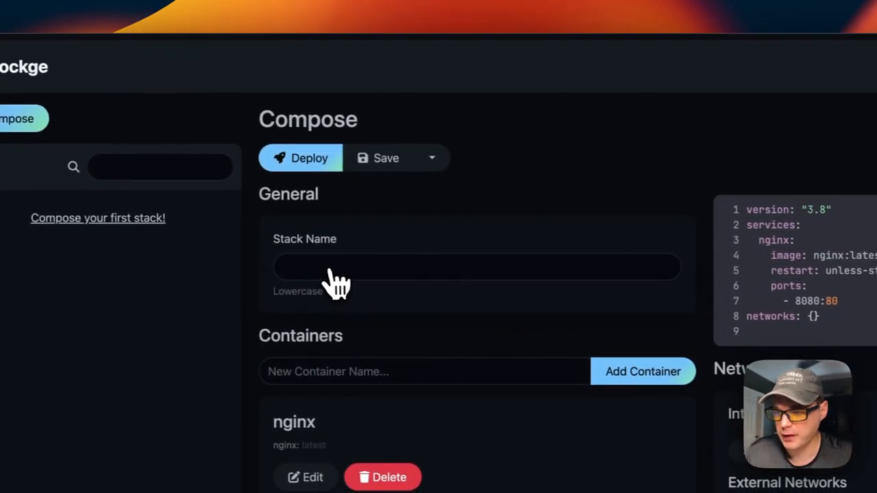
pyautogui.write('g')
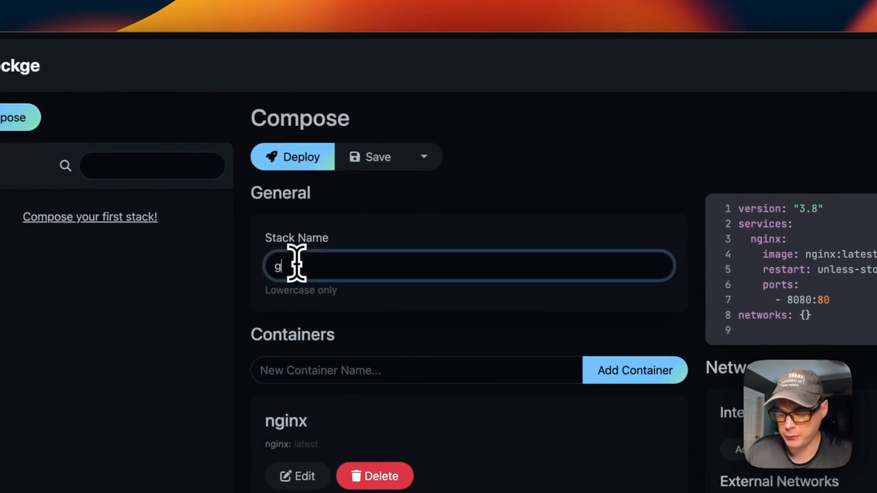
pyautogui.write('lances-stack')
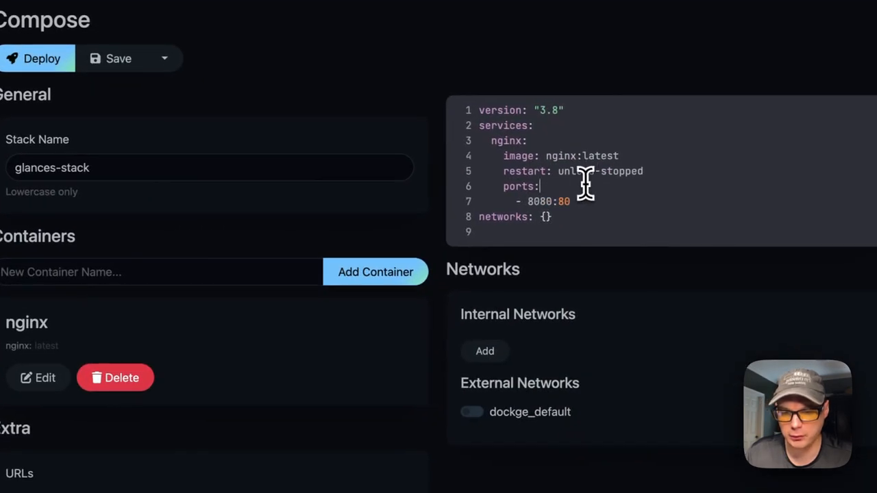
pyautogui.press('cmd+v')
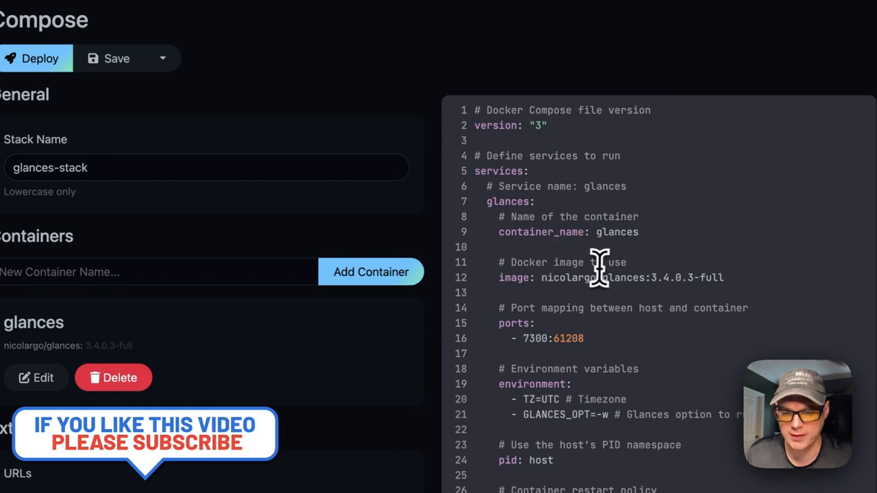
pyautogui.moveTo(335, 348)
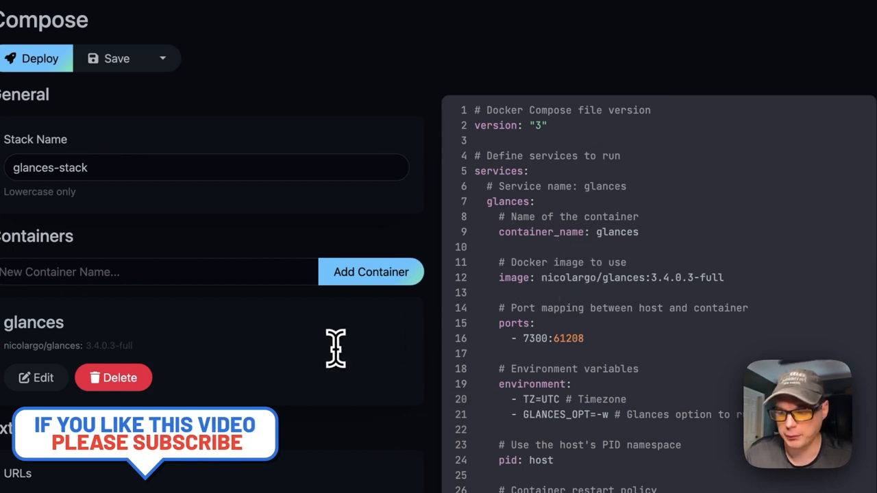
pyautogui.scroll(-3)
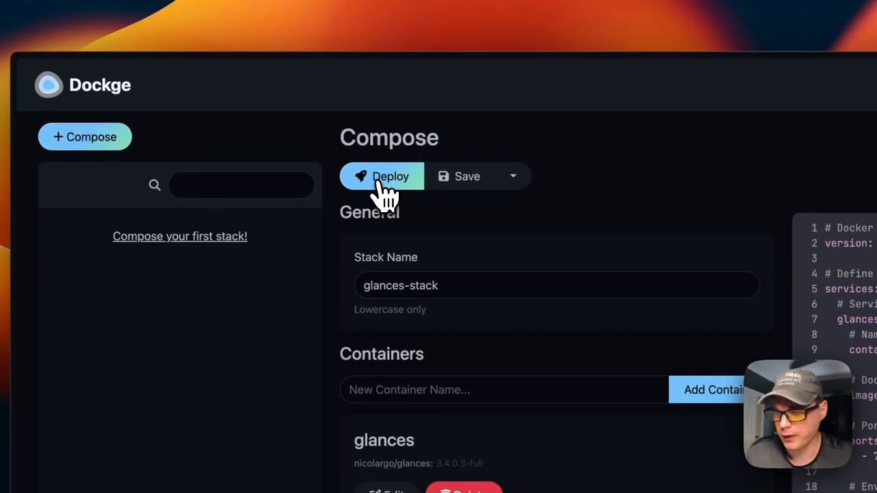
# Step: Deploy glances-stack and return to the Home dashboard
pyautogui.click(391, 176)
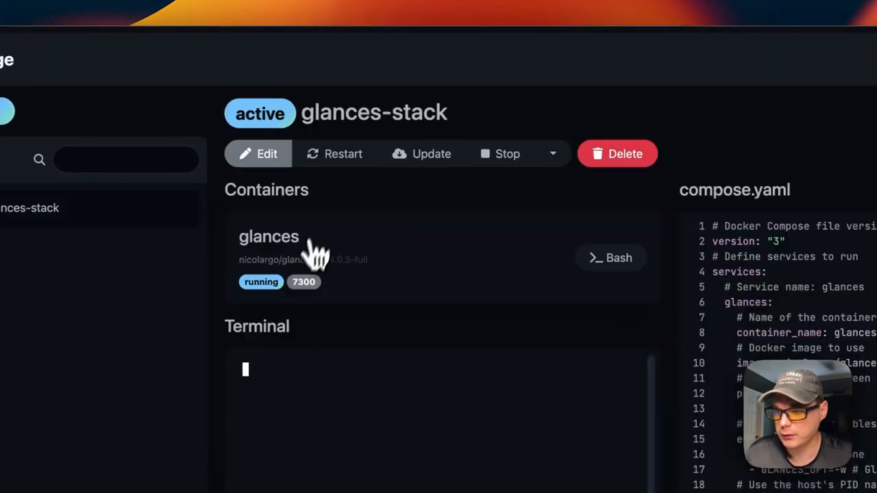
pyautogui.moveTo(345, 315)
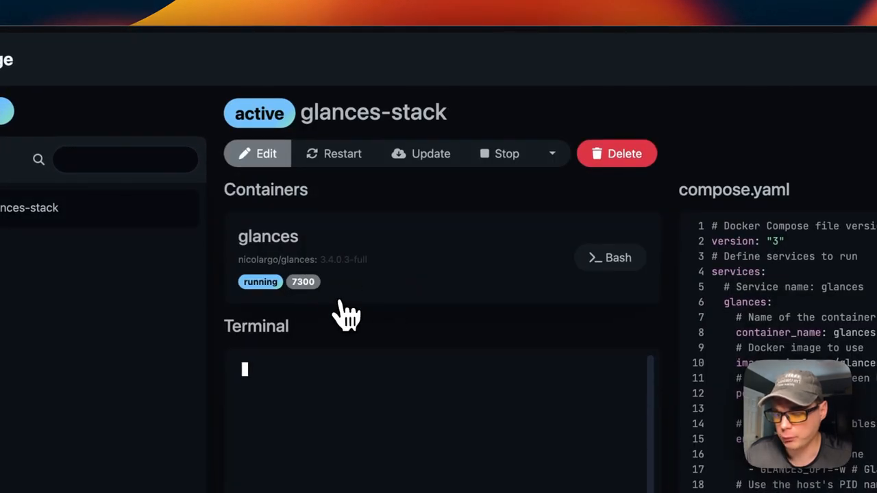
pyautogui.moveTo(315, 302)
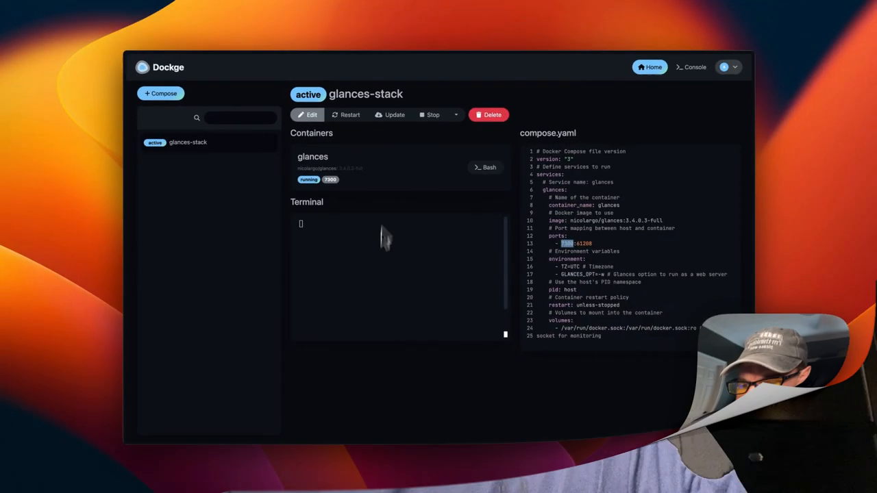
pyautogui.click(647, 67)
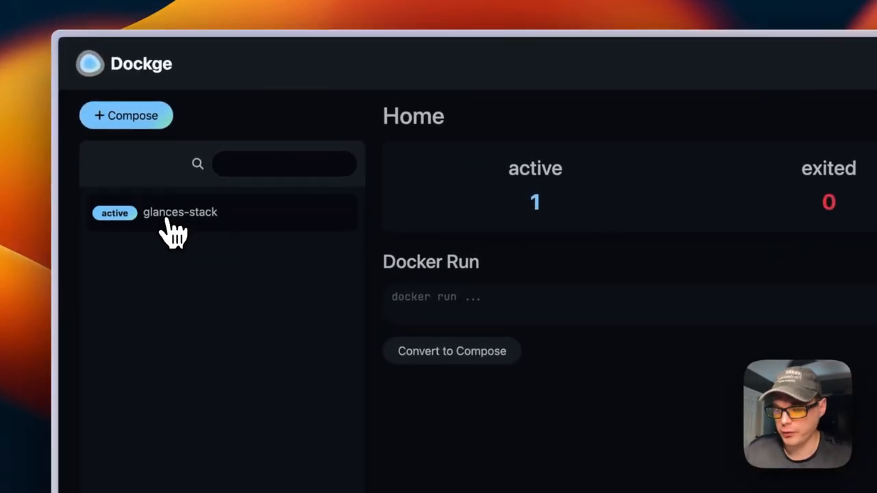
# Step: Open glances-stack for editing from the sidebar
pyautogui.click(181, 213)
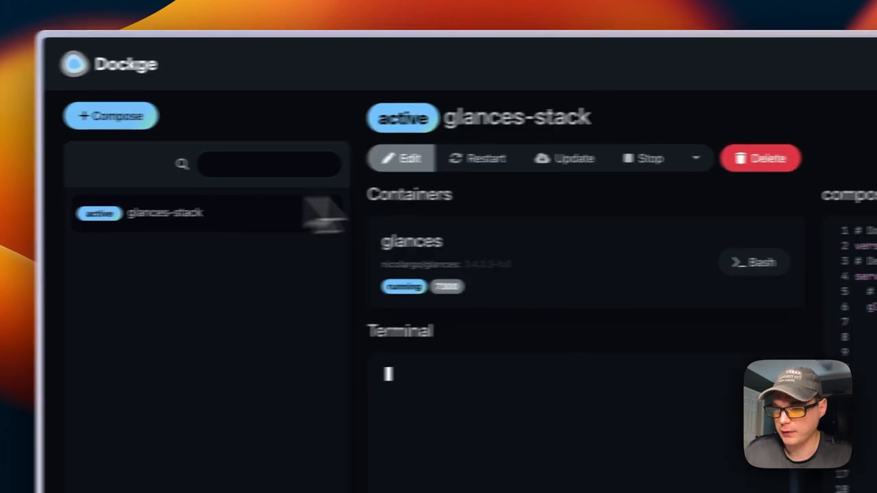
pyautogui.click(400, 159)
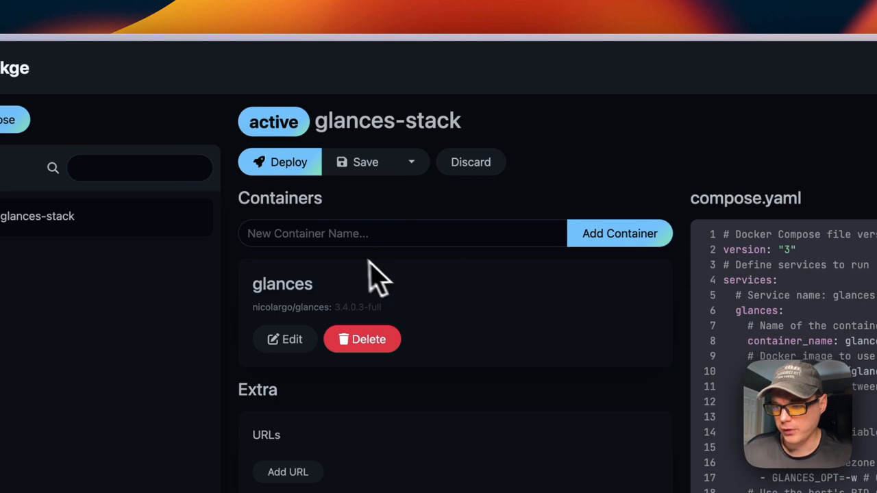
pyautogui.click(403, 233)
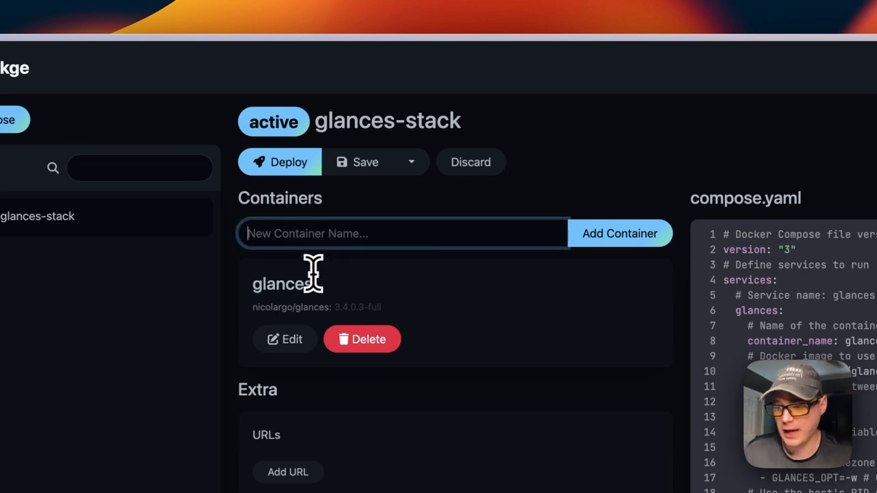
pyautogui.scroll(-3)
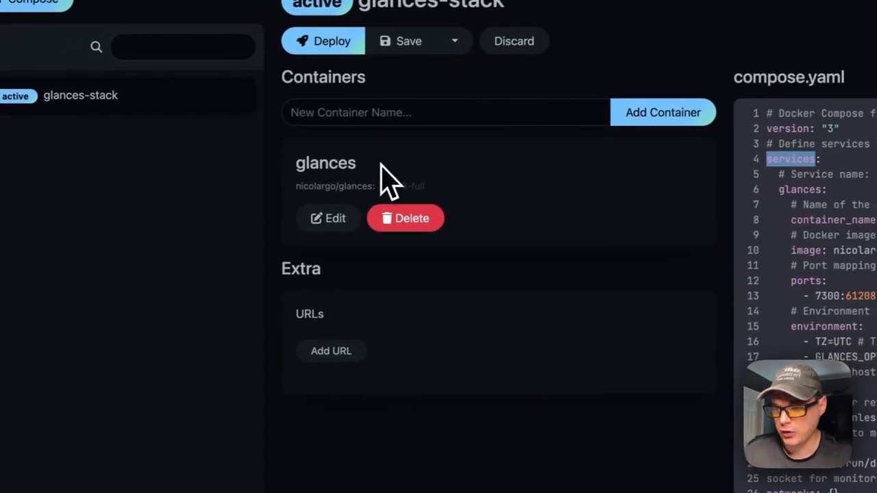
# Step: Expand the glances container to review its image, port 7300:61208, socket volume, restart policy and environment variables
pyautogui.click(328, 218)
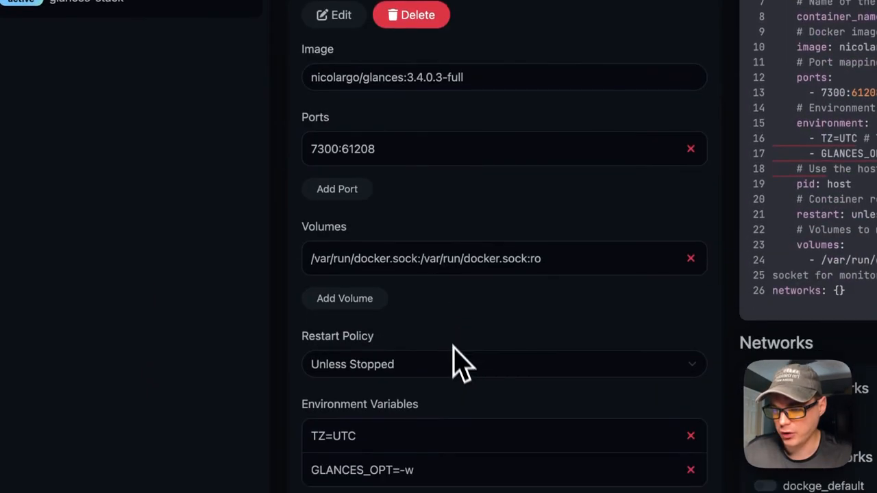
pyautogui.scroll(-3)
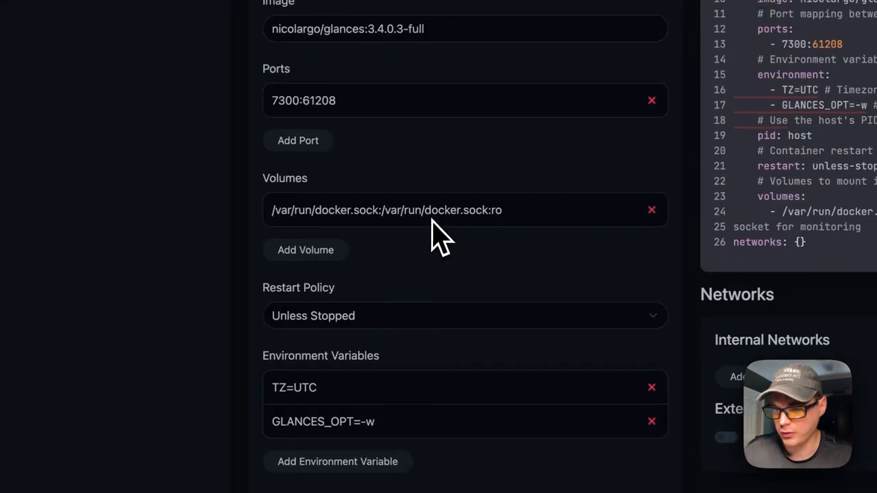
pyautogui.scroll(-3)
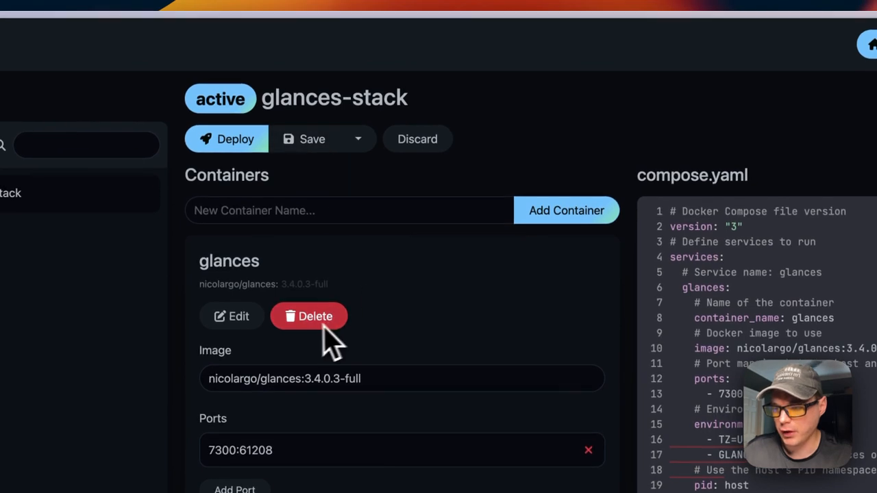
pyautogui.scroll(-3)
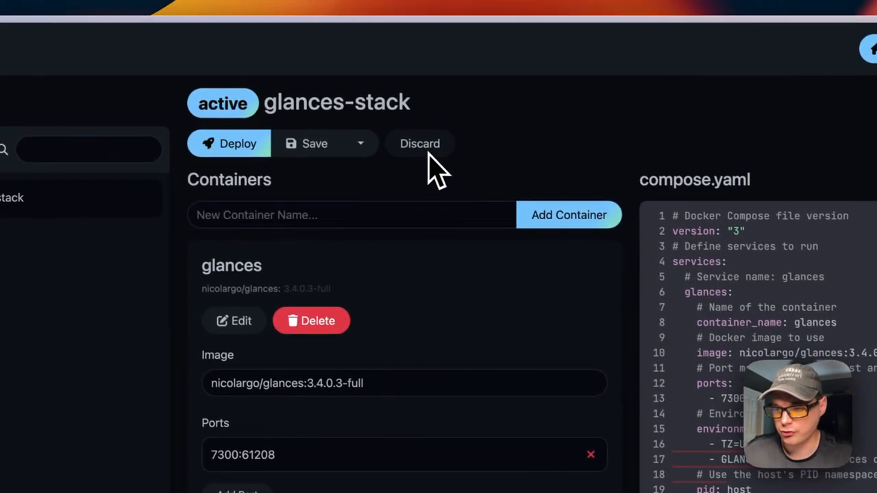
pyautogui.scroll(-3)
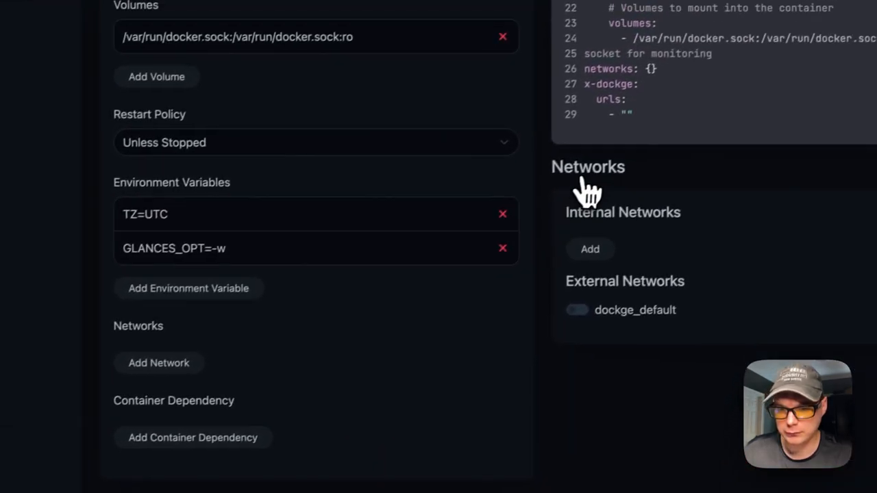
pyautogui.scroll(-3)
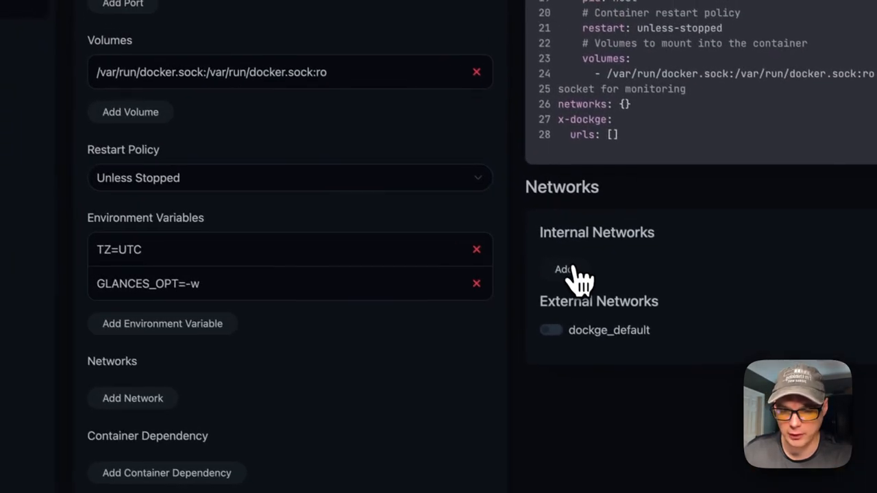
pyautogui.scroll(-3)
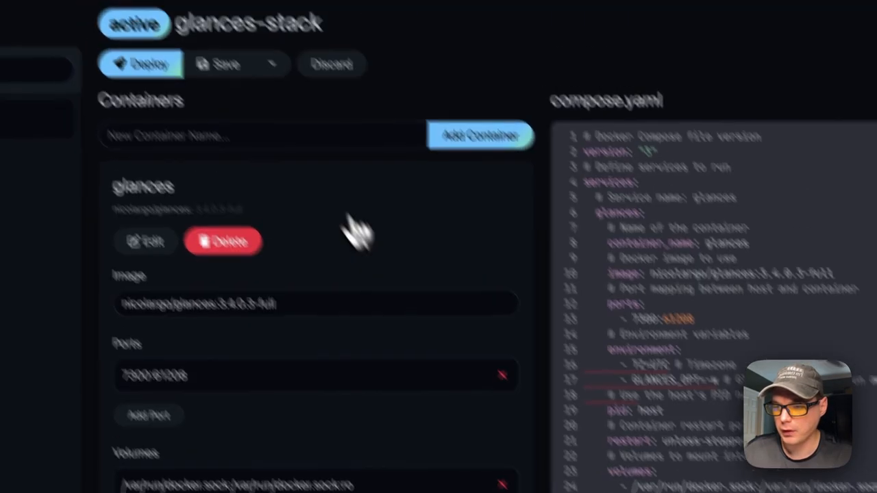
pyautogui.click(482, 170)
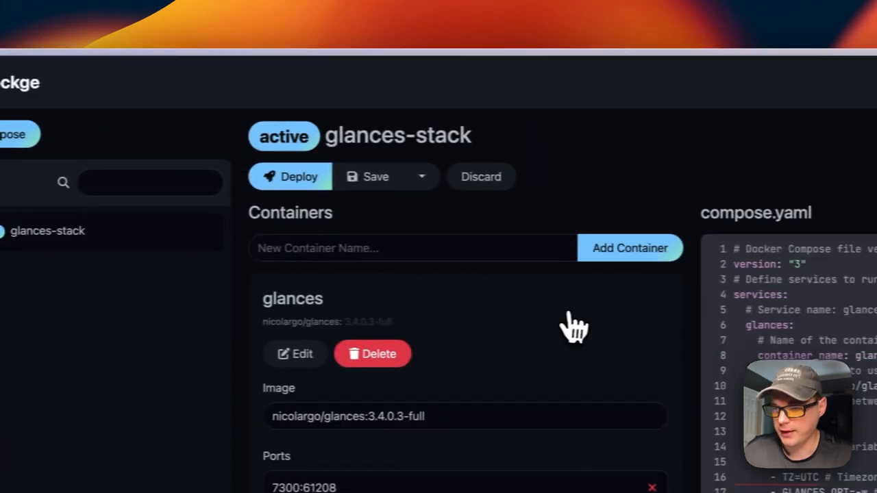
# Step: Discard the edits, then restart and update glances-stack so the glances image is pulled and the container runs again
pyautogui.click(290, 175)
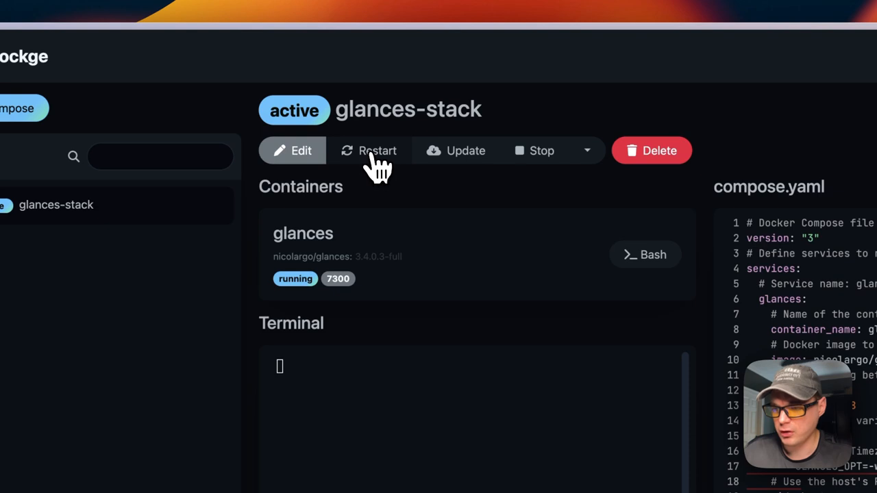
pyautogui.click(369, 151)
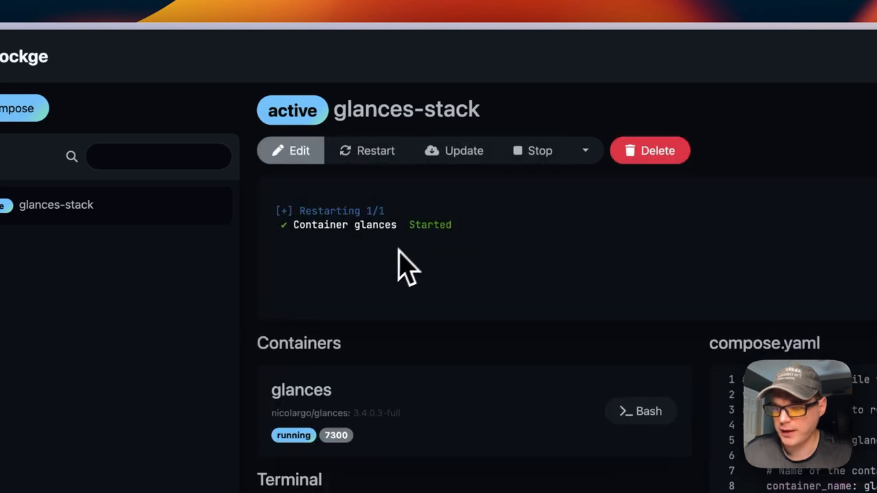
pyautogui.click(454, 149)
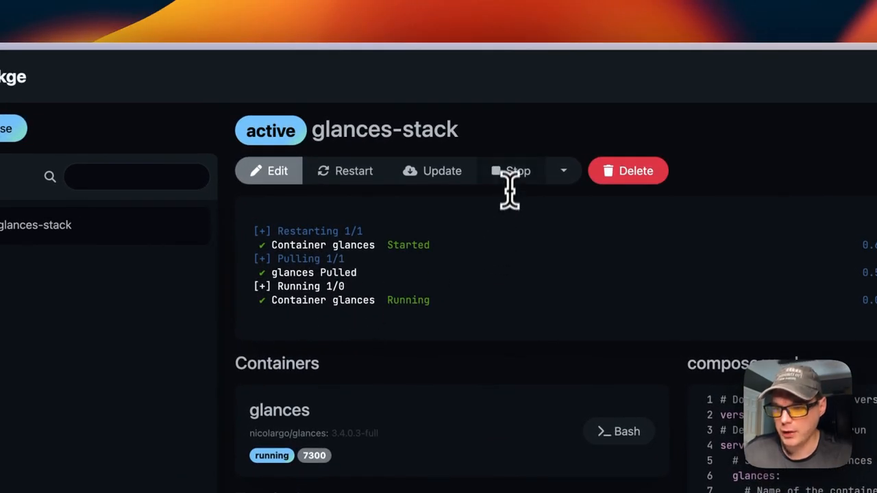
pyautogui.moveTo(523, 199)
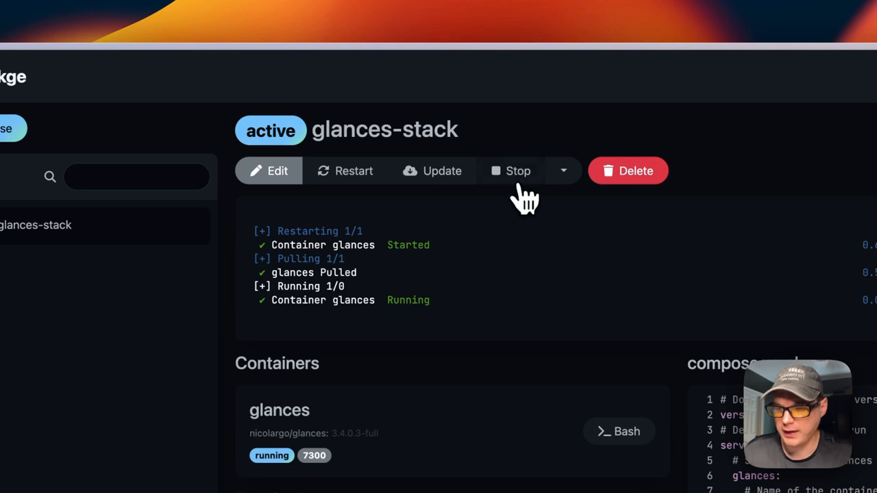
pyautogui.click(563, 170)
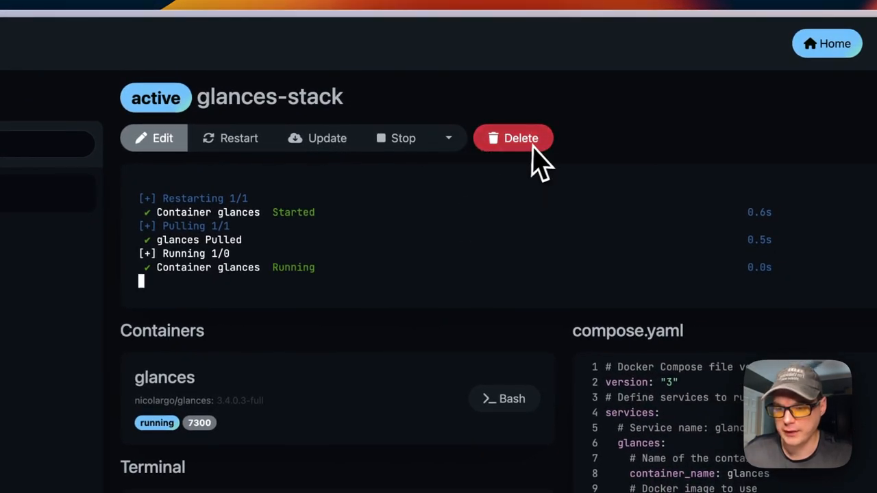
# Step: Switch the container terminal to sh and run ls at the /app prompt
pyautogui.scroll(-3)
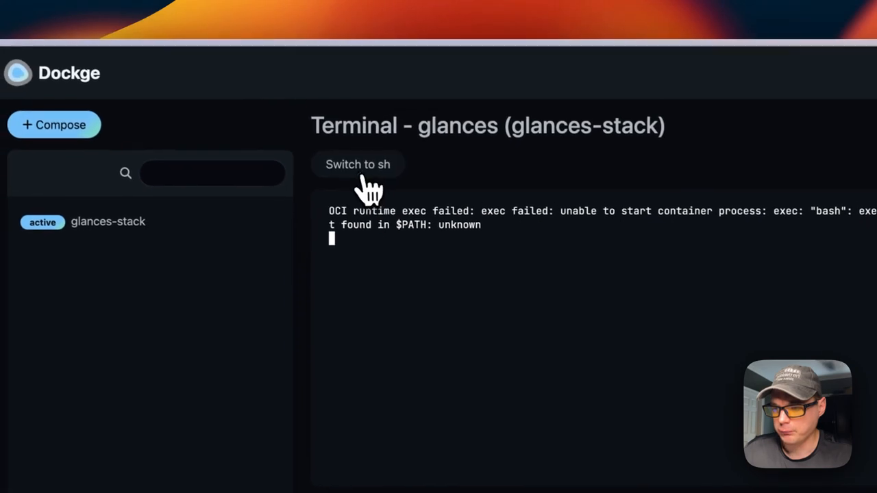
pyautogui.click(356, 165)
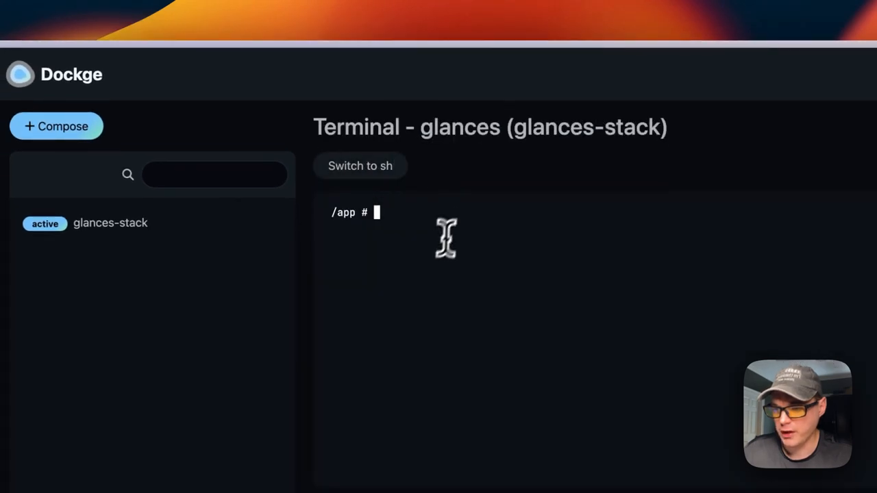
pyautogui.write('ls')
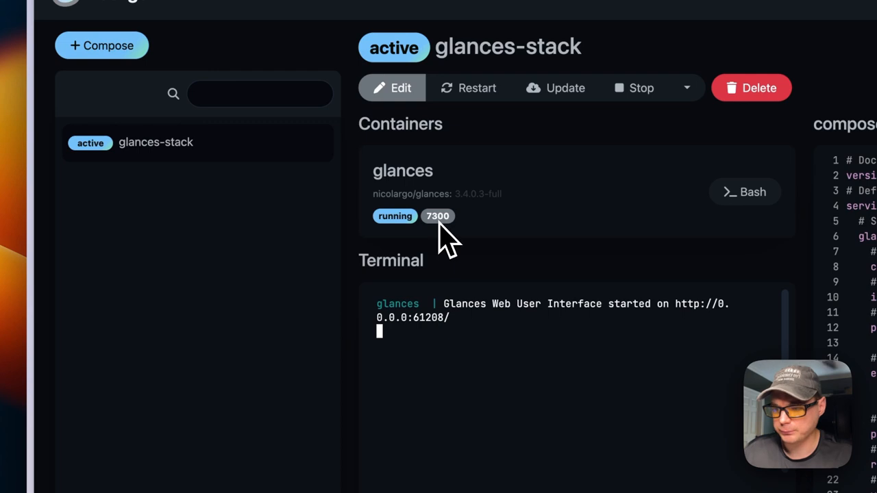
pyautogui.moveTo(418, 329)
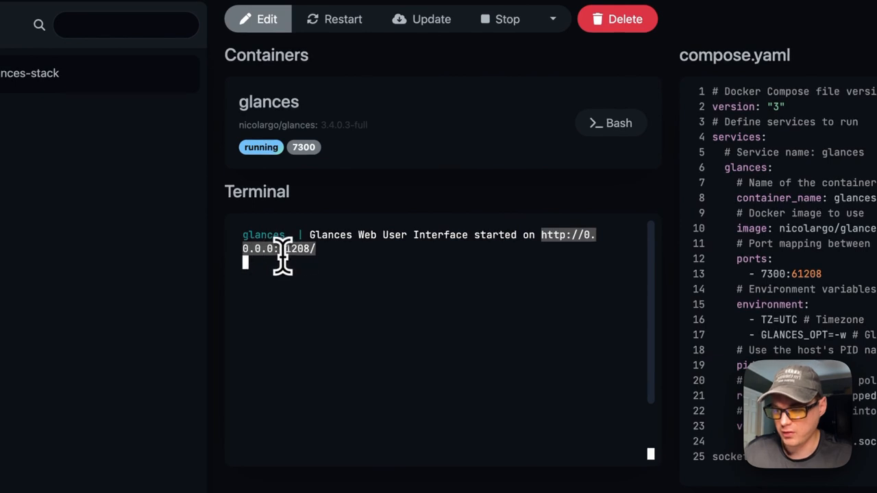
pyautogui.moveTo(419, 241)
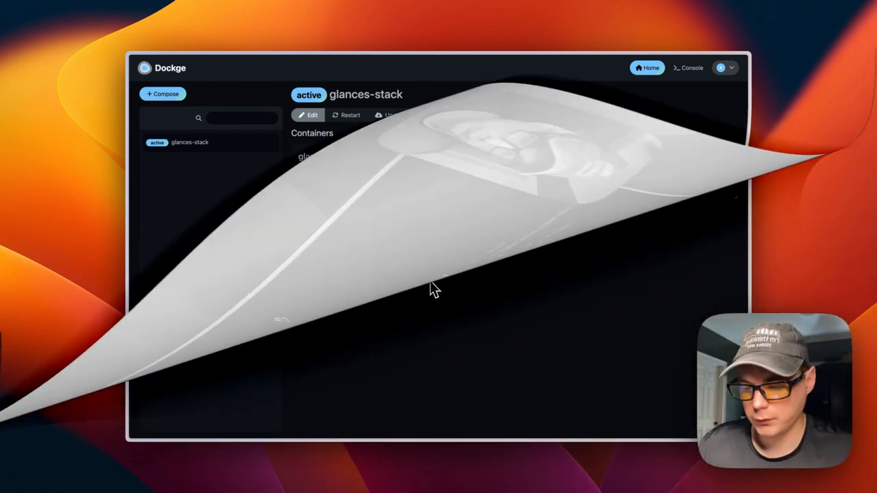
# Step: Return to Home and reopen glances-stack to see its log reporting the web interface on port 61208
pyautogui.click(647, 67)
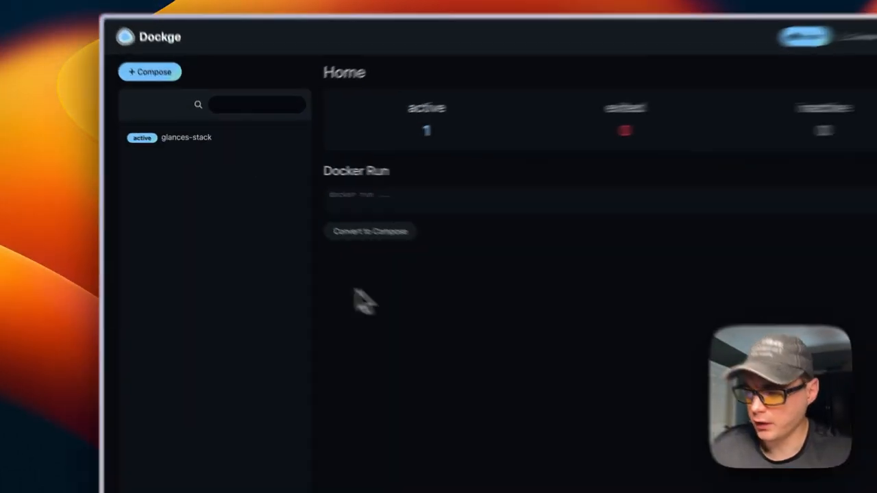
pyautogui.click(186, 137)
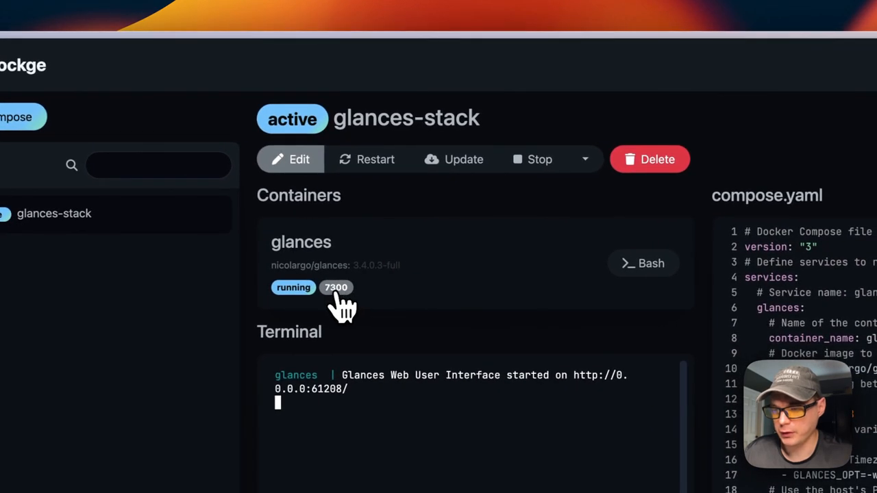
pyautogui.moveTo(342, 304)
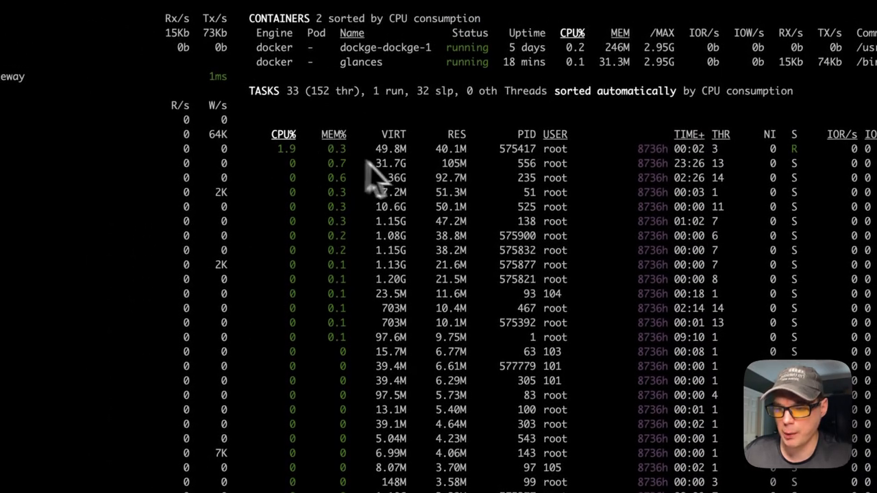
# Step: Scroll through the Glances web UI process list sorted by CPU
pyautogui.scroll(-3)
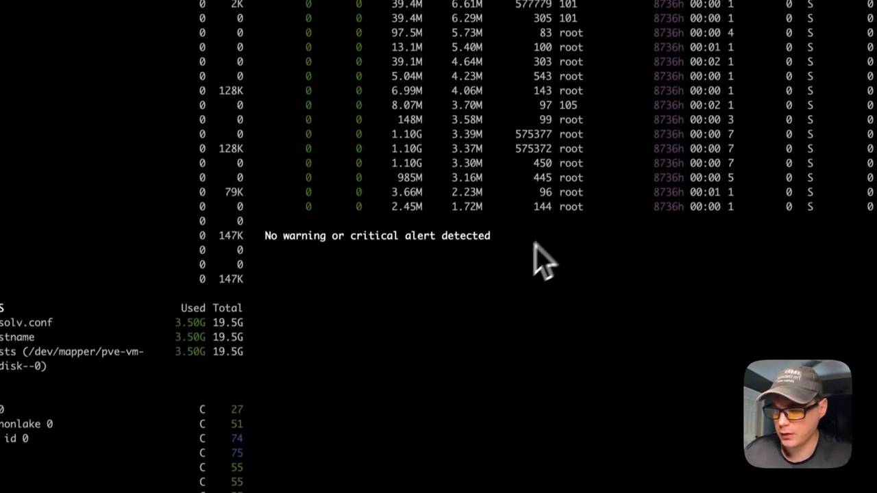